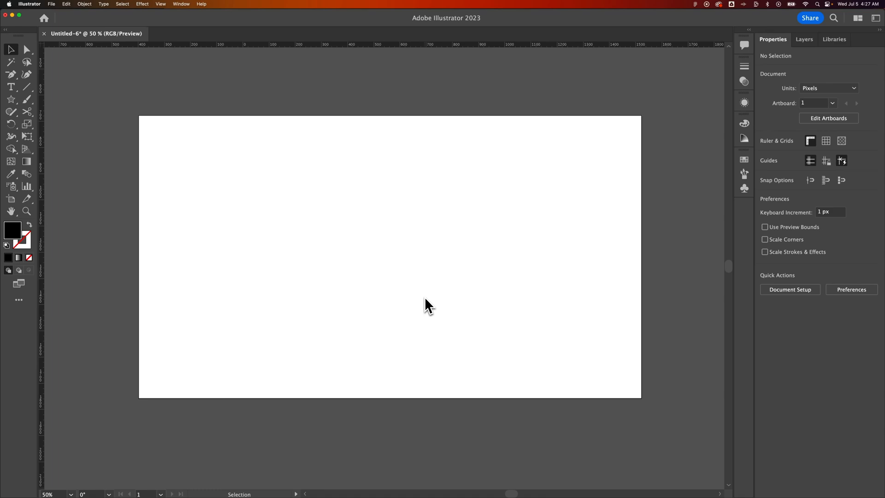
mouse_move(421, 305)
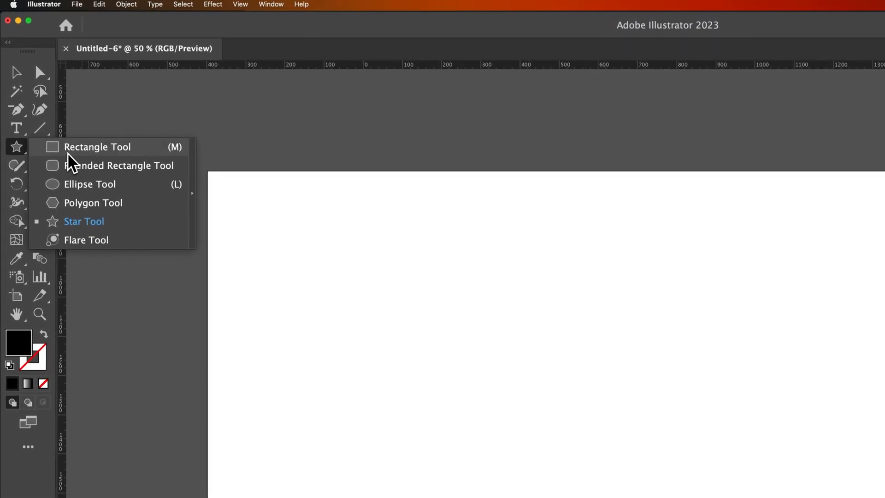
mouse_move(97, 210)
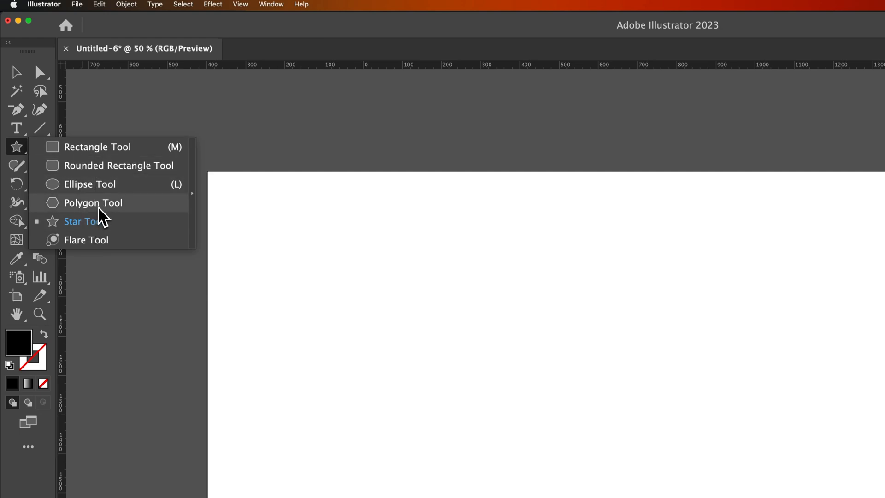
mouse_move(100, 231)
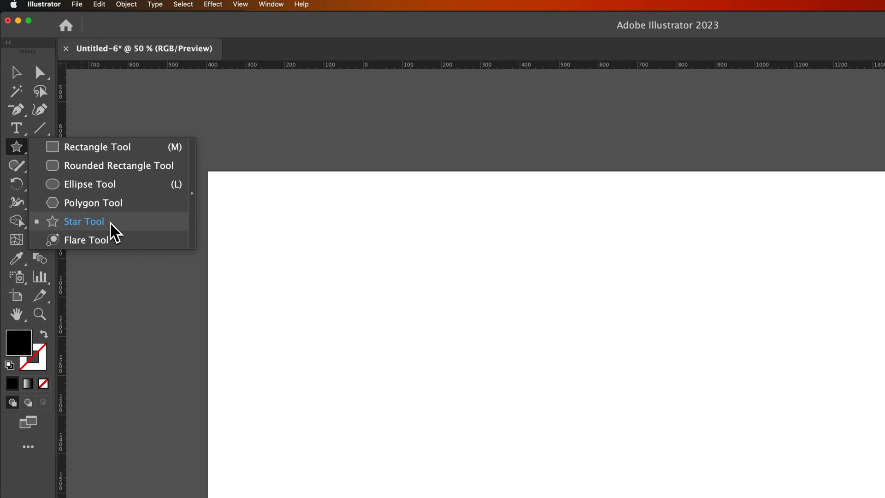
Make the Star Tool active from the shape tool group
left_click(84, 222)
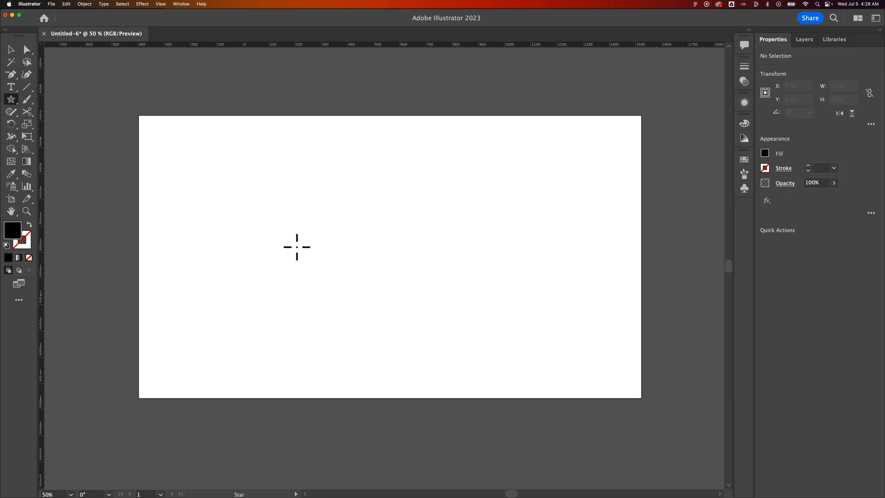
mouse_move(287, 238)
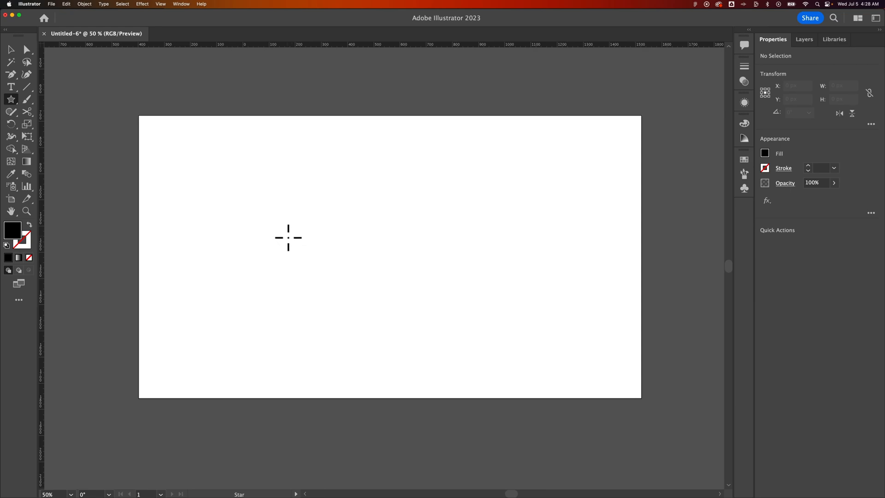
Create a five-pointed star with Radius 1: 300 px, Radius 2: 200 px via the Star dialog
left_click(286, 238)
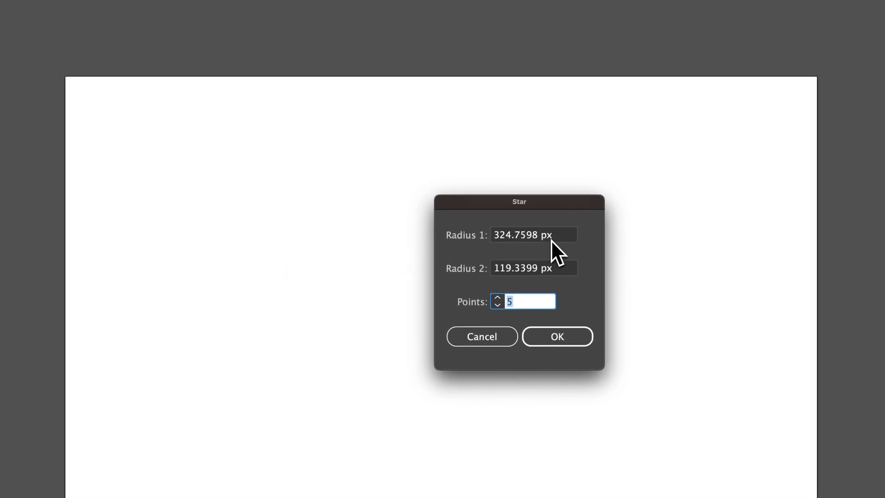
left_click(531, 235)
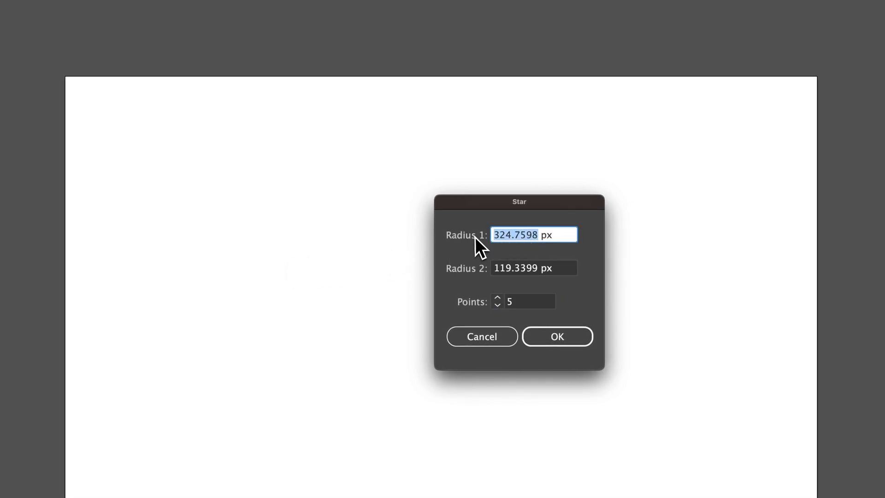
type("300 px")
left_click(534, 268)
type("200")
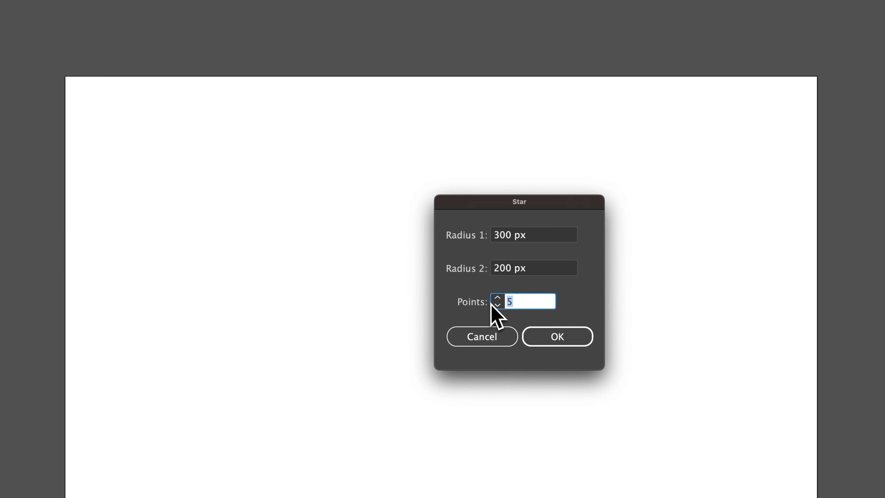
left_click(557, 336)
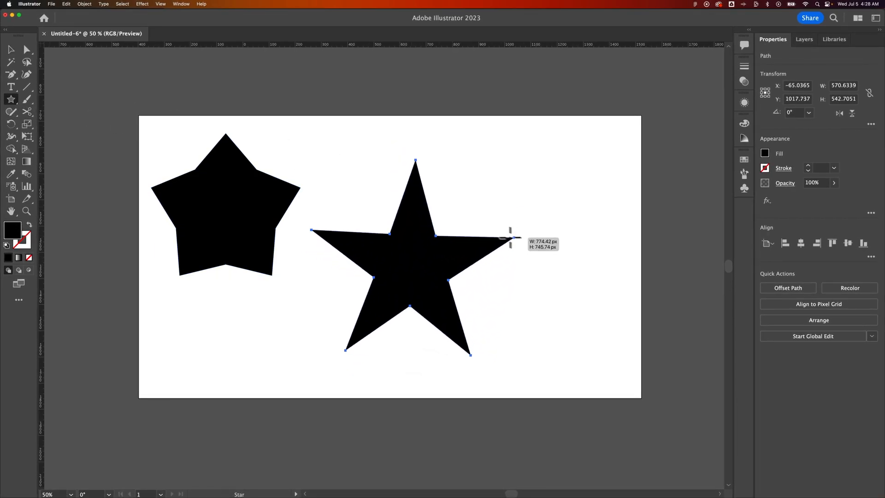
Drag out a second star right of the first, rotating and resizing it back to upright
left_click_drag(510, 235, 514, 225)
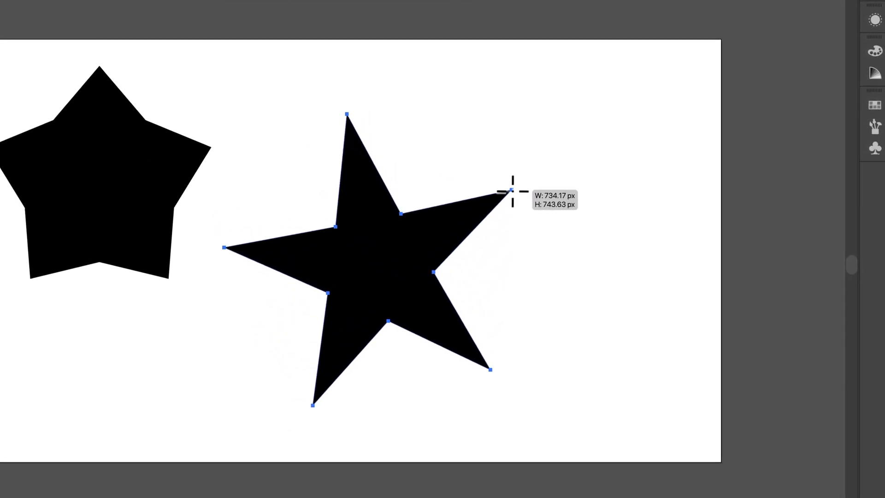
left_click_drag(510, 191, 579, 199)
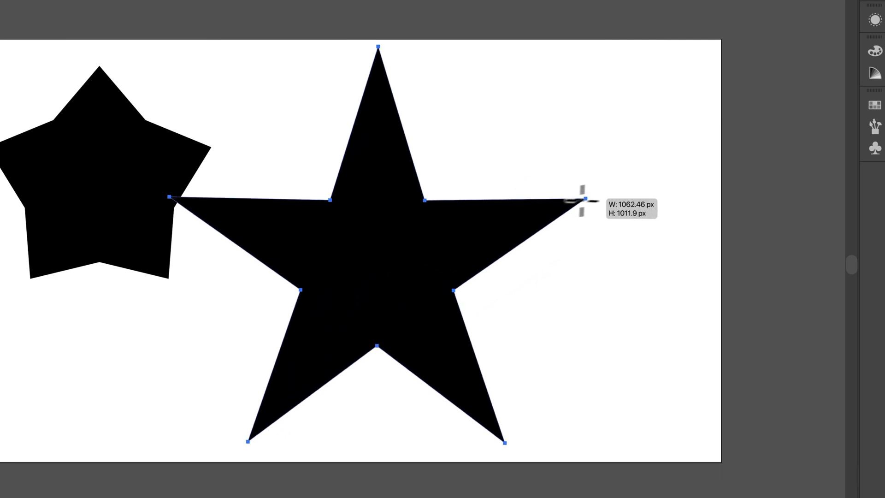
left_click_drag(579, 199, 512, 186)
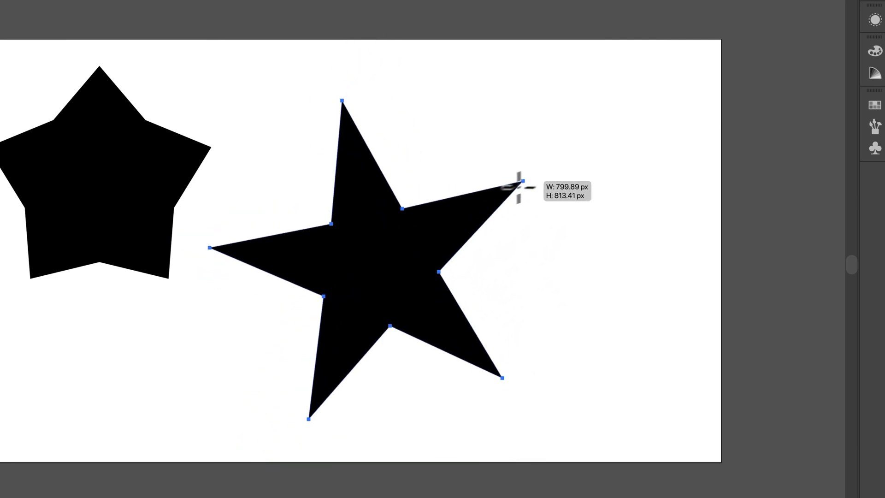
left_click_drag(511, 187, 553, 203)
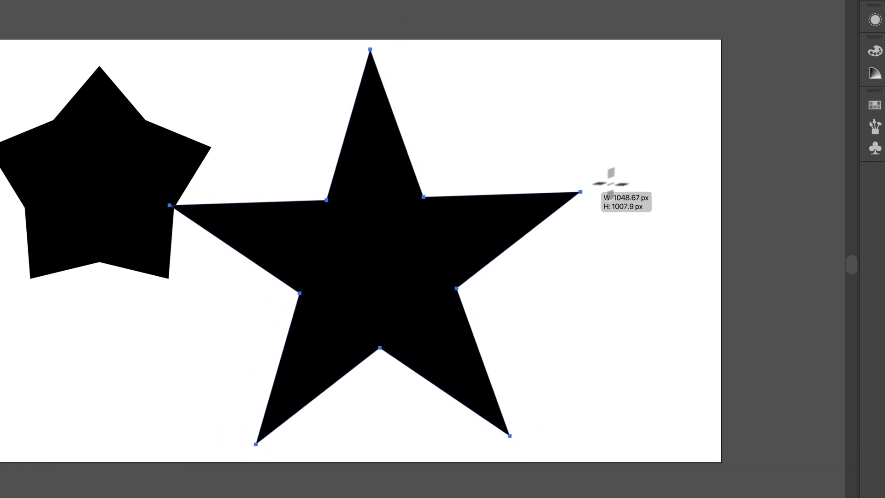
left_click_drag(576, 196, 519, 216)
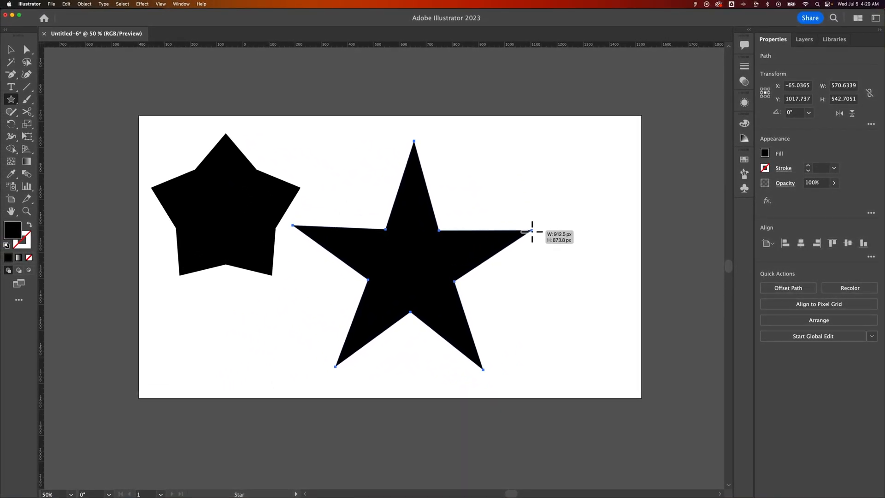
Lengthen the star's points into long thin spikes, about 840 by 851 px tilted
left_click_drag(531, 233, 666, 203)
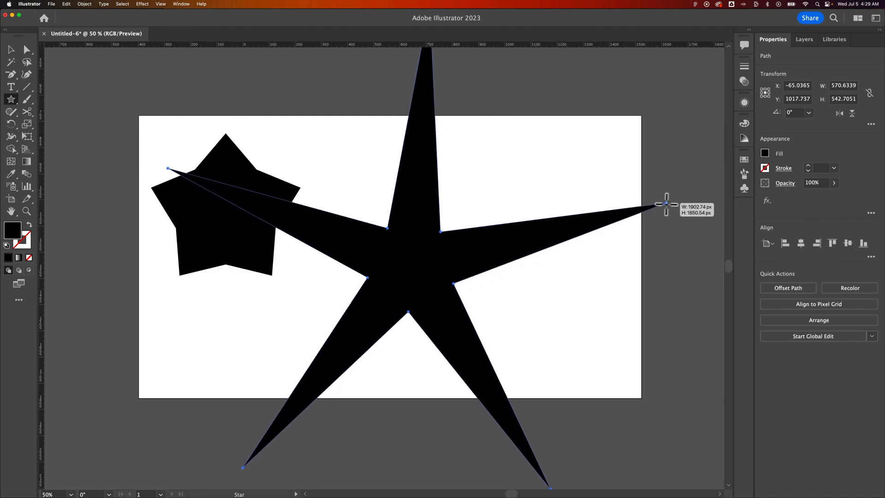
left_click_drag(665, 203, 573, 228)
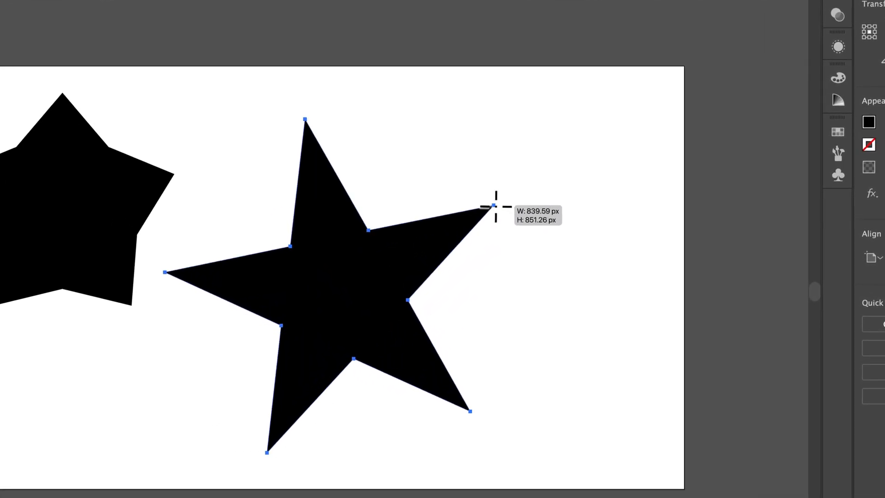
Rotate the star upright and settle its size while still dragging
left_click_drag(496, 205, 480, 241)
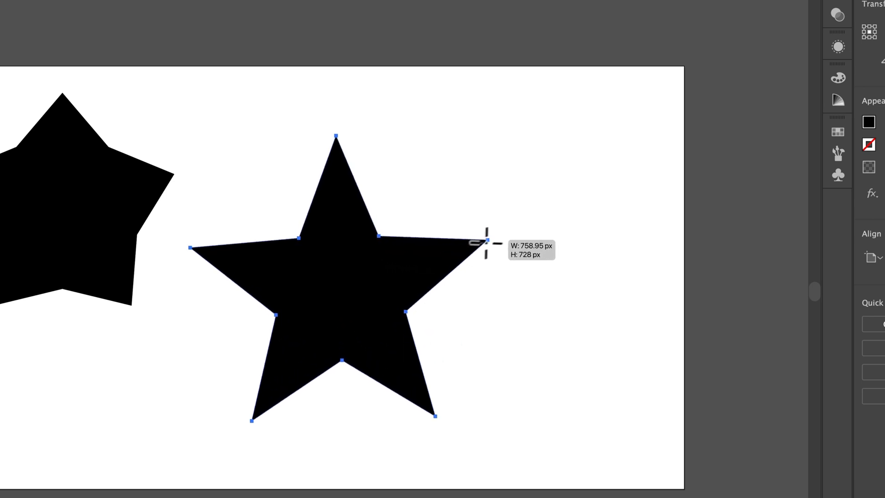
left_click_drag(482, 243, 522, 226)
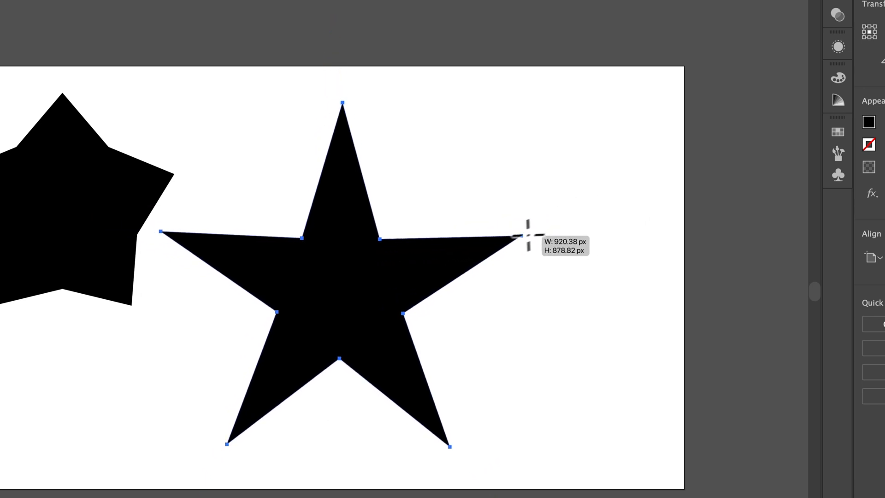
left_click_drag(520, 237, 505, 254)
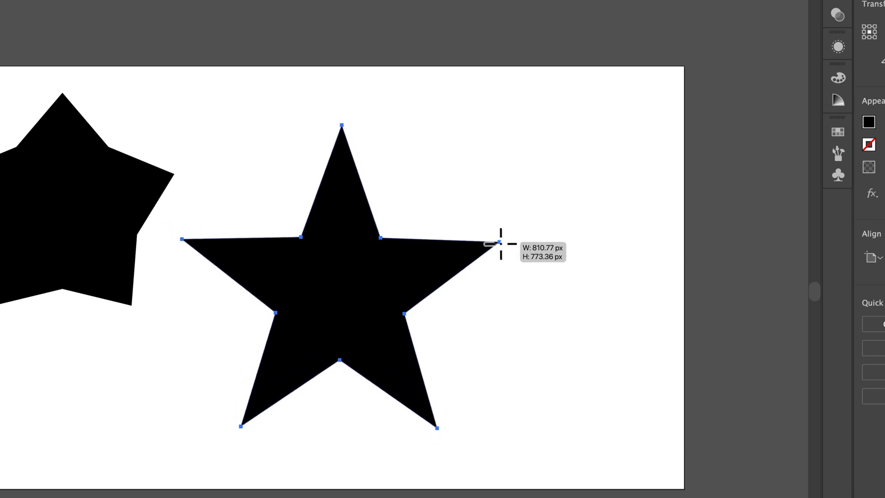
left_click_drag(500, 243, 502, 242)
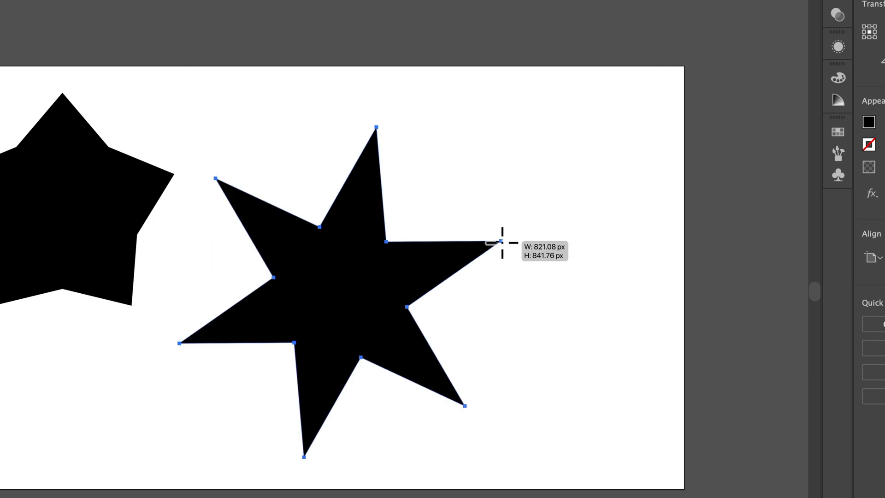
Try six, four and seven points, return to five at about 866 by 824 px, and select it
left_click_drag(497, 242, 543, 237)
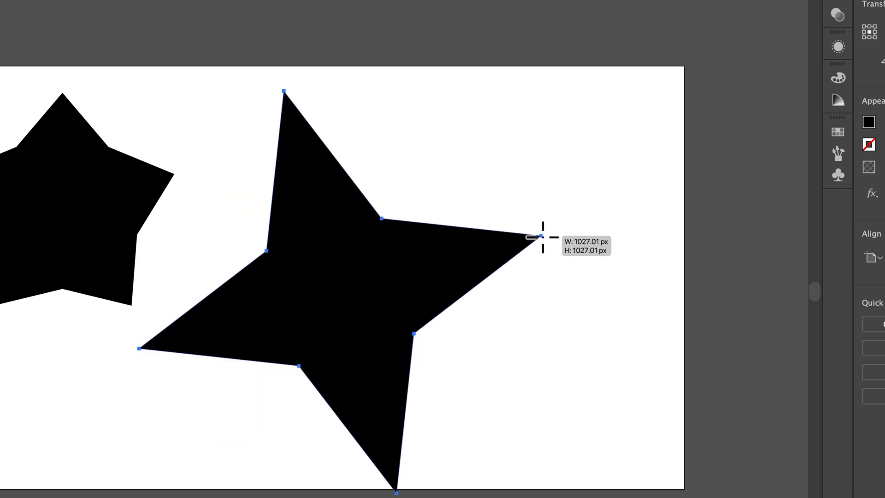
left_click_drag(542, 236, 534, 237)
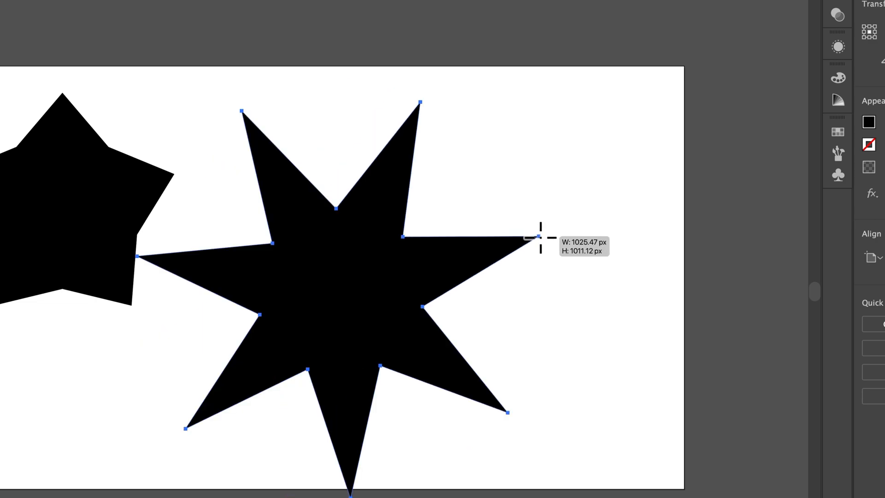
left_click_drag(531, 236, 526, 237)
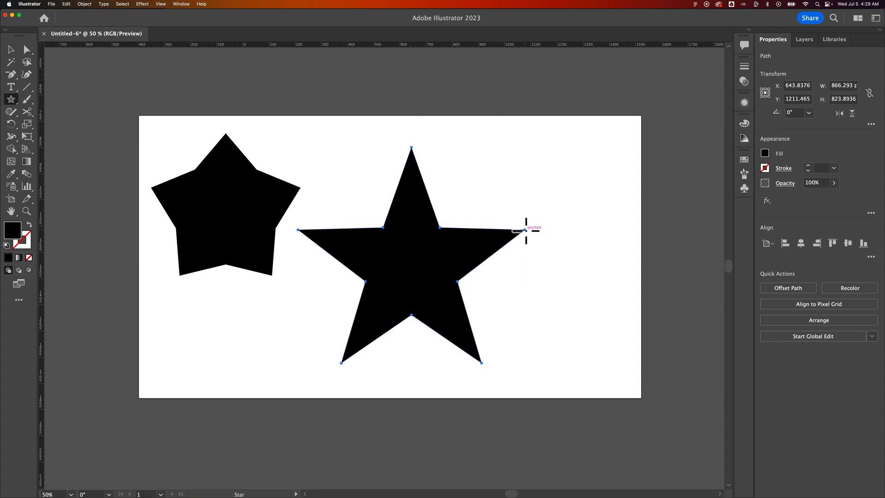
left_click(9, 48)
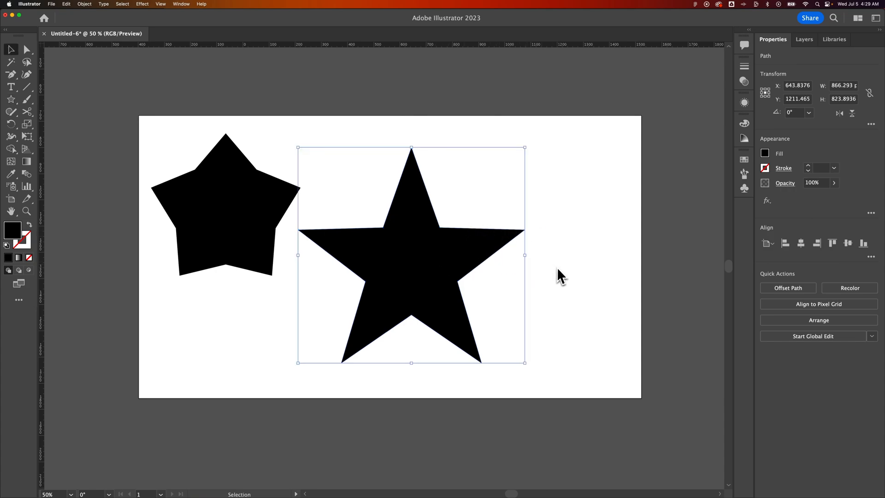
mouse_move(560, 275)
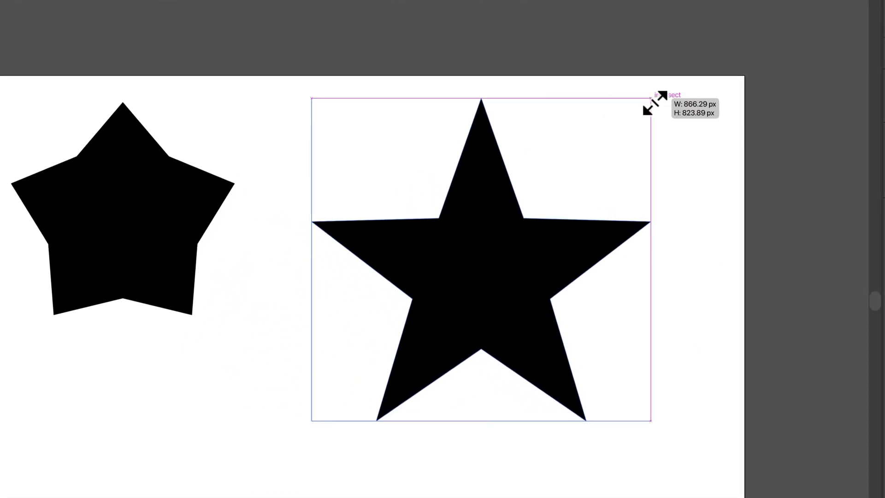
Scale the sharp star down via its corner handle, trying a narrow squashed shape
left_click_drag(652, 105, 389, 192)
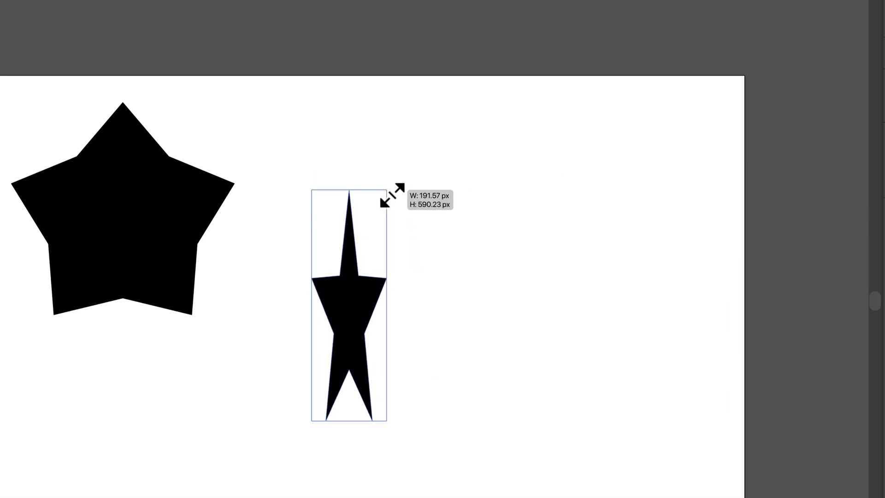
left_click_drag(388, 197, 660, 135)
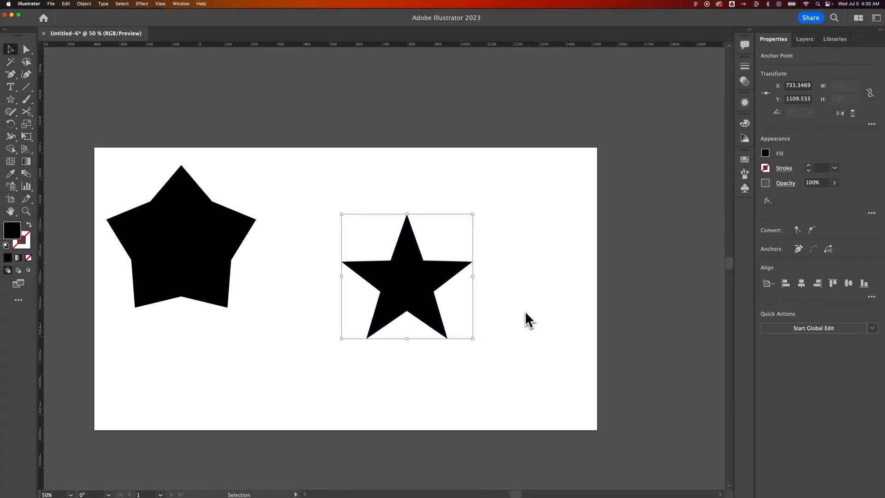
mouse_move(511, 319)
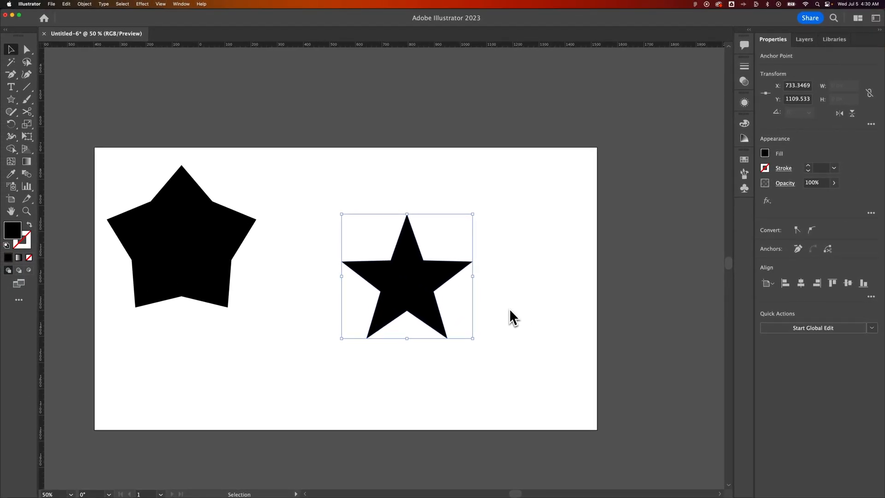
mouse_move(504, 308)
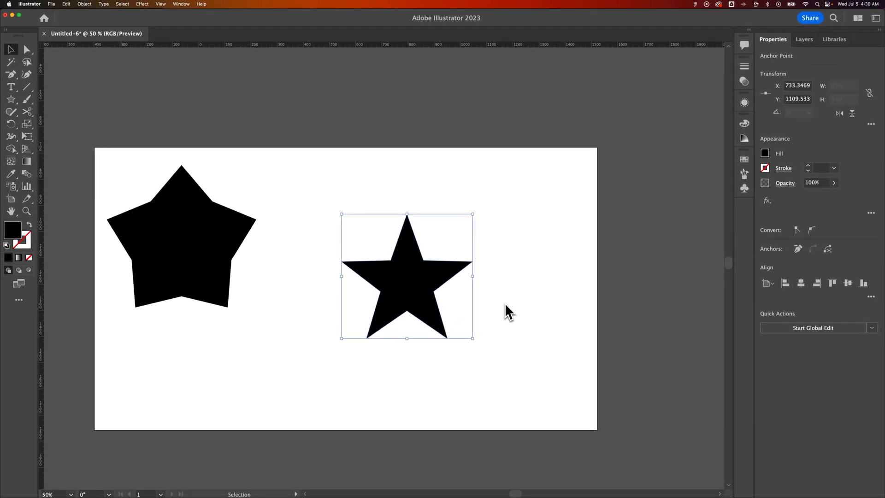